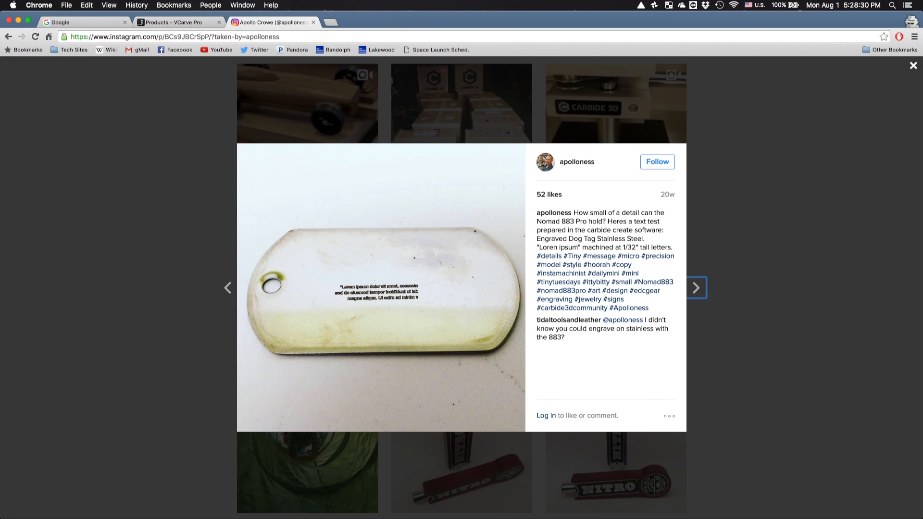
# - Place the shop name as outlined Candara Regular lettering on the design
pyautogui.click(695, 288)
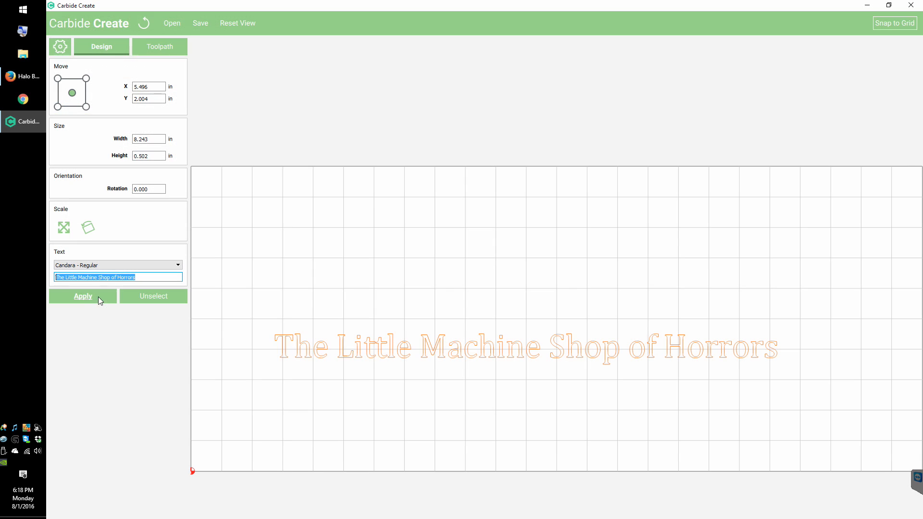
pyautogui.click(83, 296)
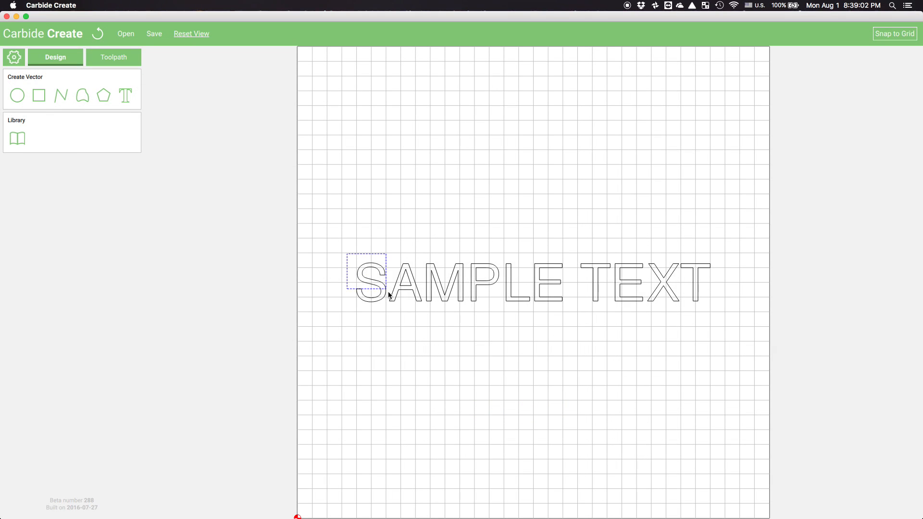
# - Begin a V Carve toolpath on the text and add a Vee Mill cutter described 'THIS IS A V-BIT'
pyautogui.click(113, 56)
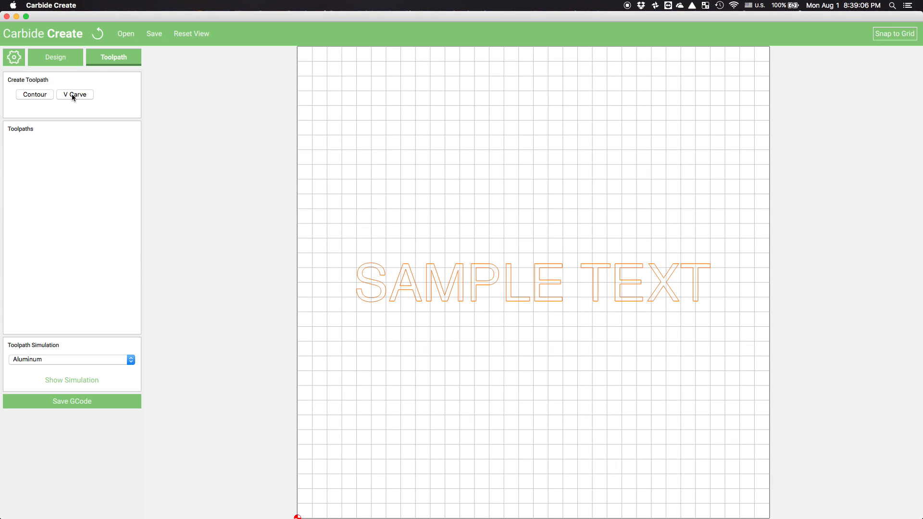
pyautogui.click(75, 94)
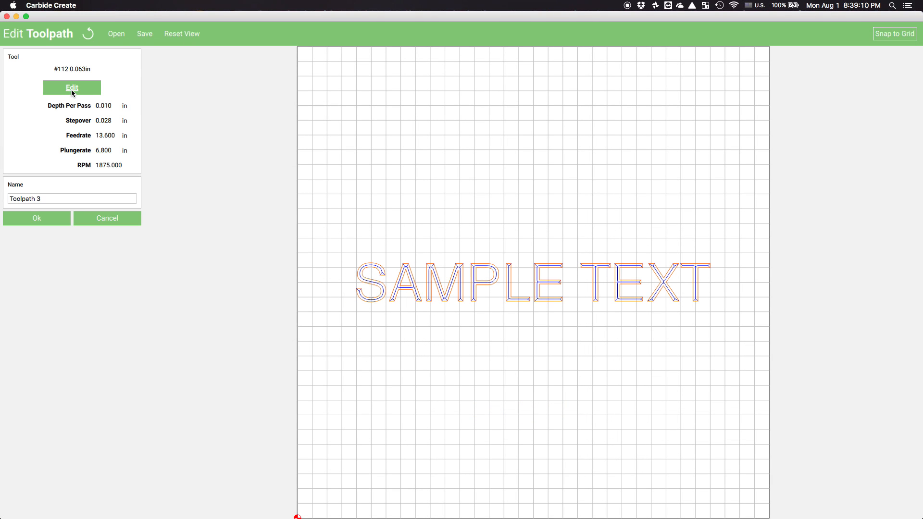
pyautogui.click(71, 88)
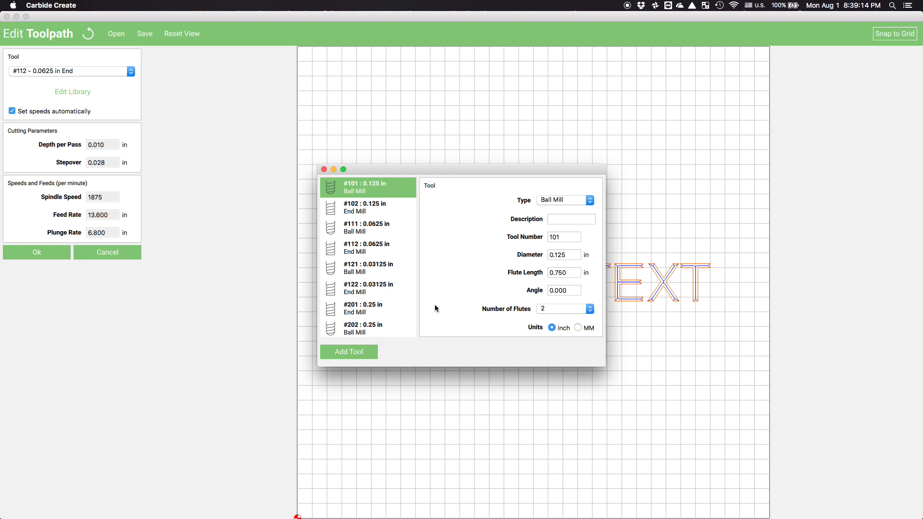
pyautogui.click(348, 352)
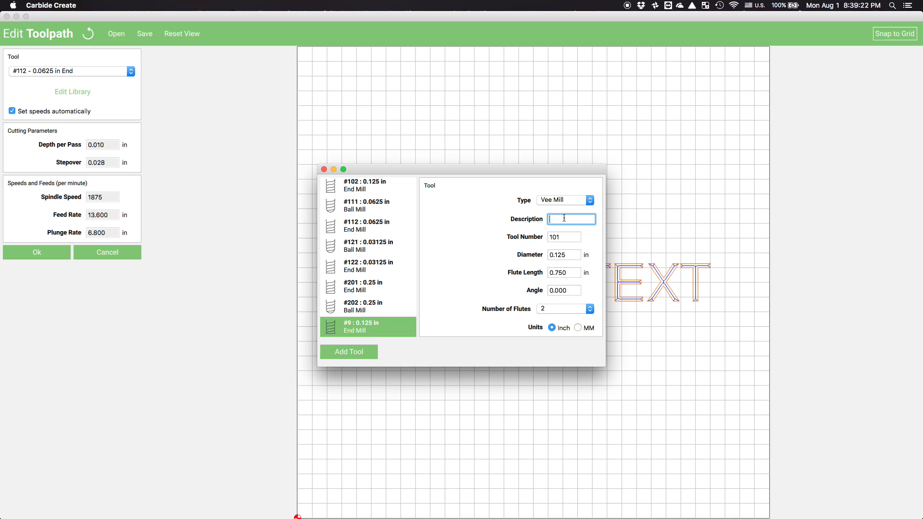
pyautogui.write('THIS IS A V-BIT')
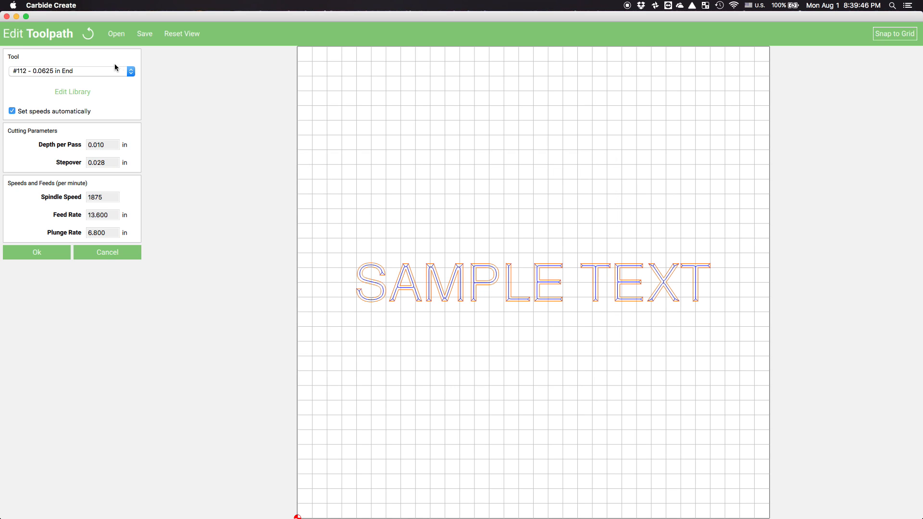
# - Assign the #10 0.125 in cutter, name the toolpath 'NOT FOUND' and save it
pyautogui.click(70, 70)
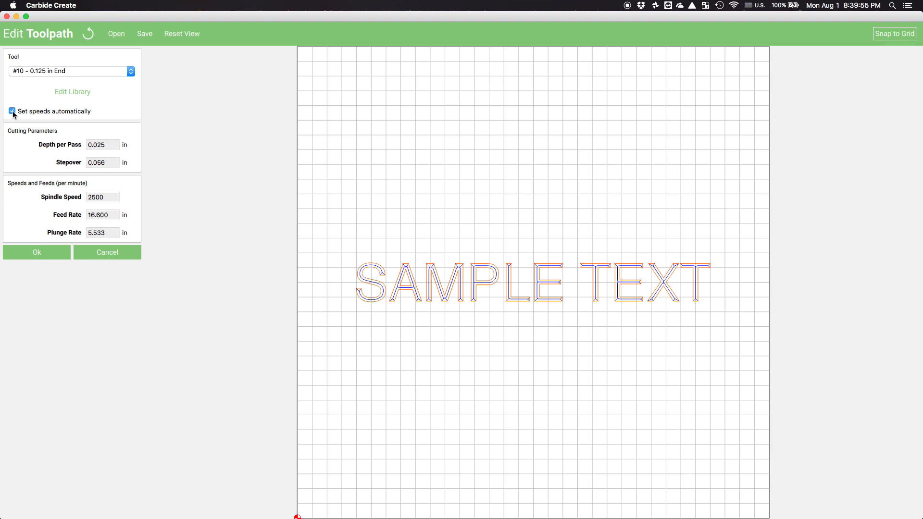
pyautogui.click(12, 112)
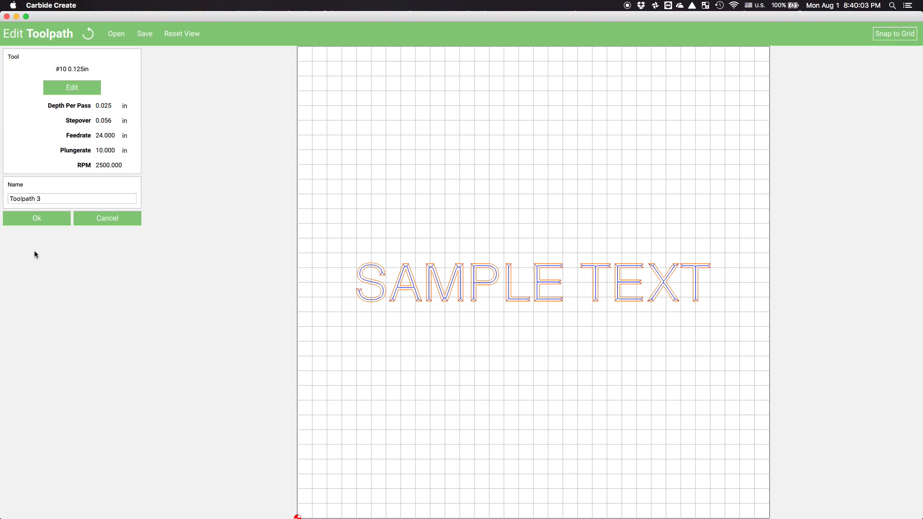
pyautogui.write('NOT FOUND')
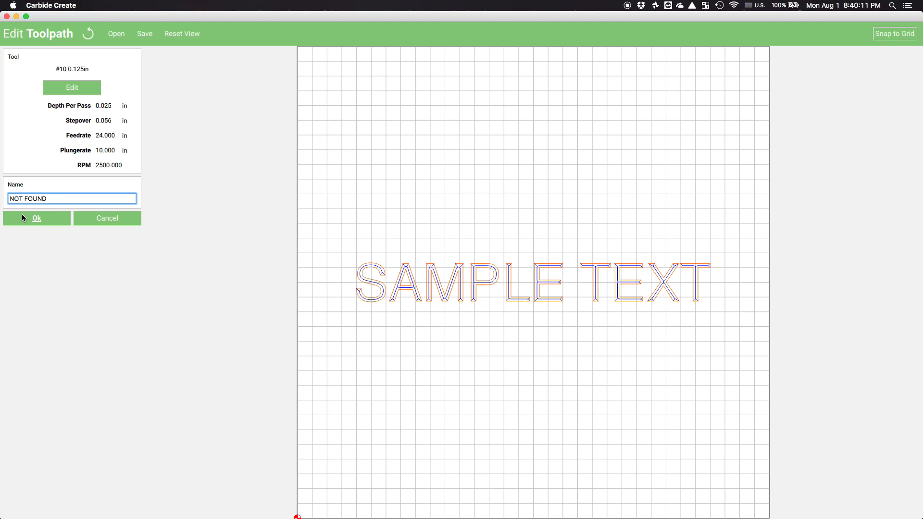
pyautogui.click(37, 218)
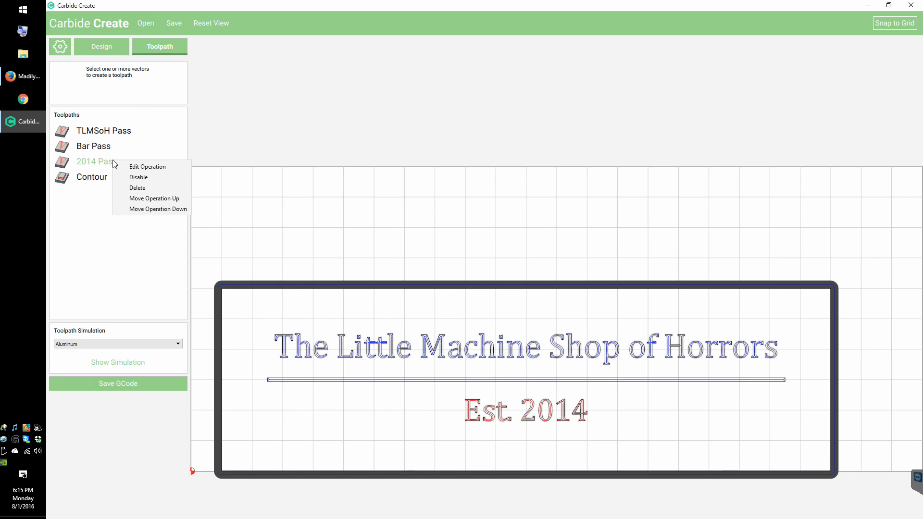
# - Disable the text passes and export the Contour toolpath alone as Outer Profile G-code
pyautogui.click(137, 177)
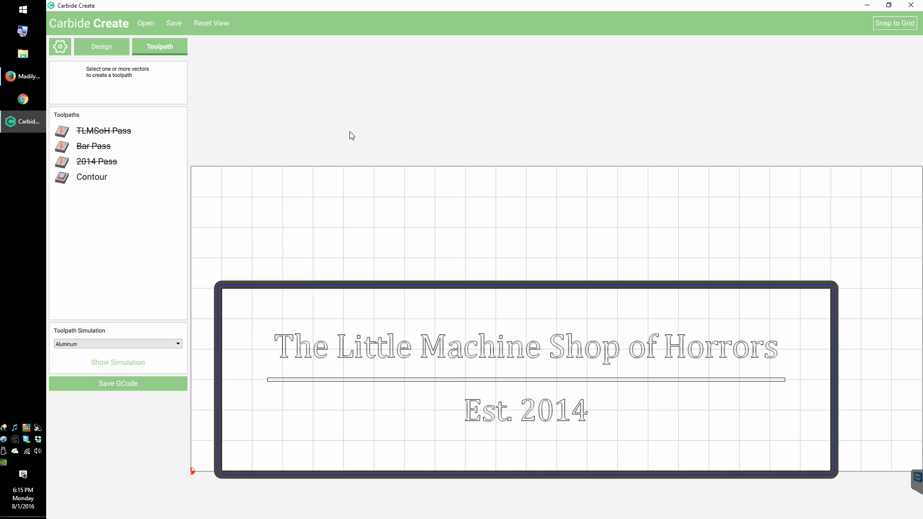
pyautogui.click(117, 384)
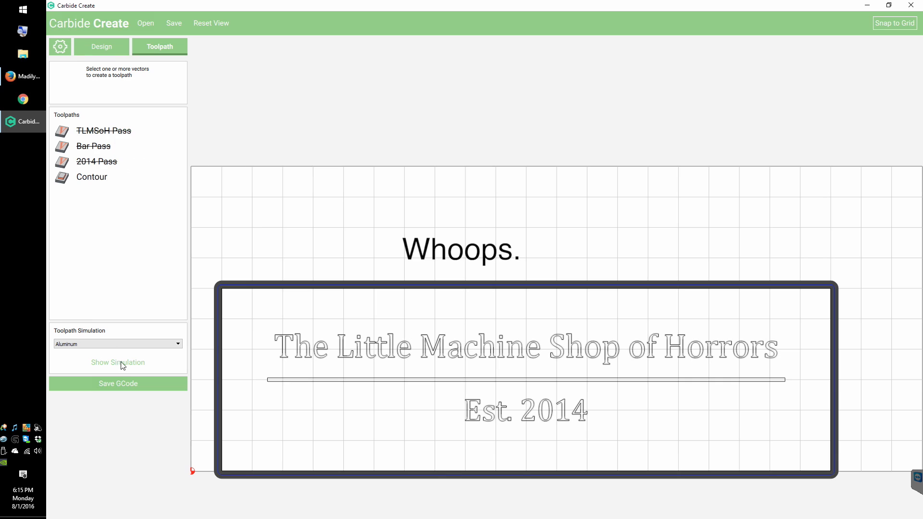
pyautogui.click(117, 384)
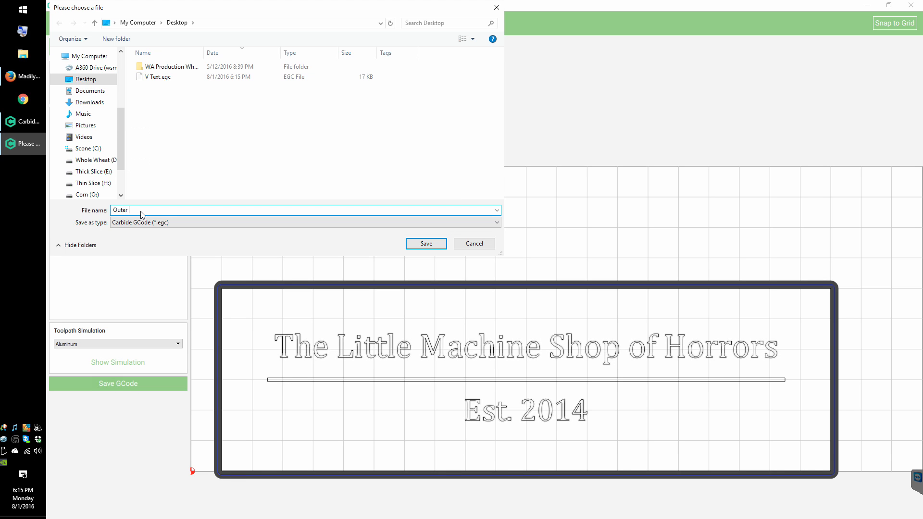
pyautogui.click(425, 243)
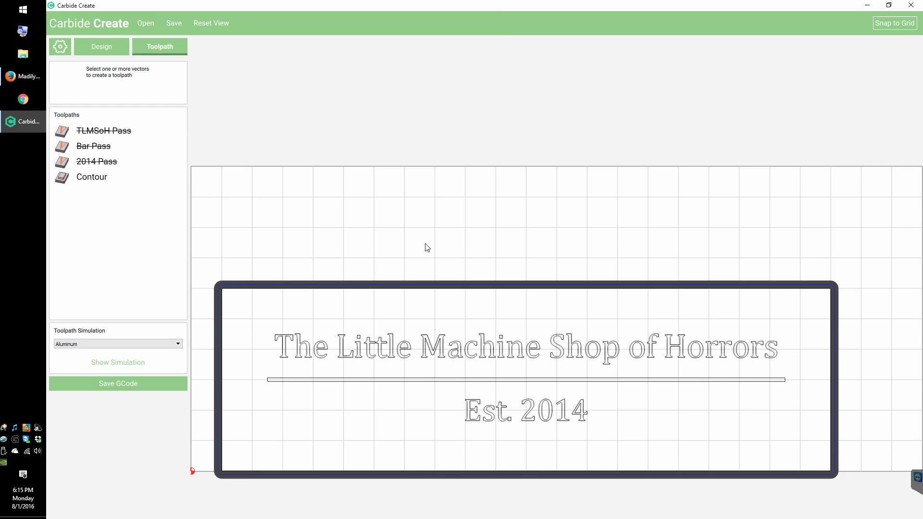
# - Re-enable the text passes, disable Contour and start exporting them as V Text G-code
pyautogui.click(97, 161)
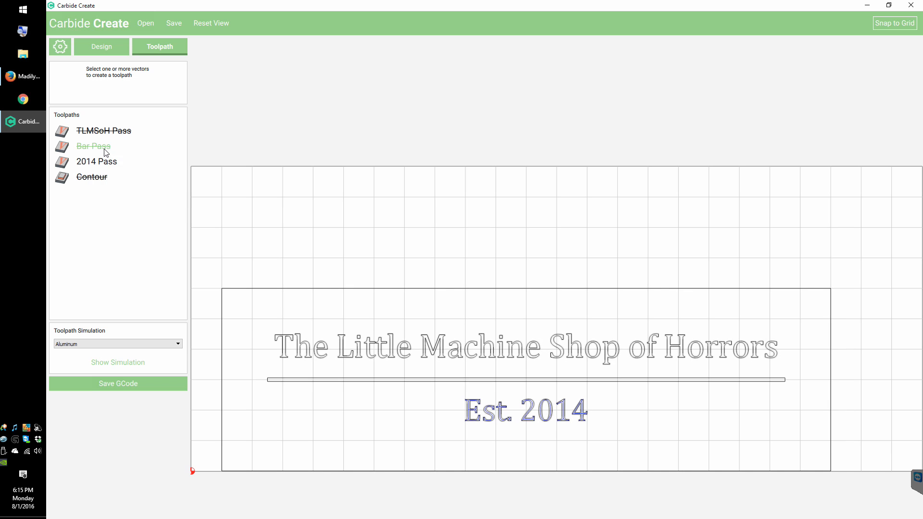
pyautogui.click(117, 383)
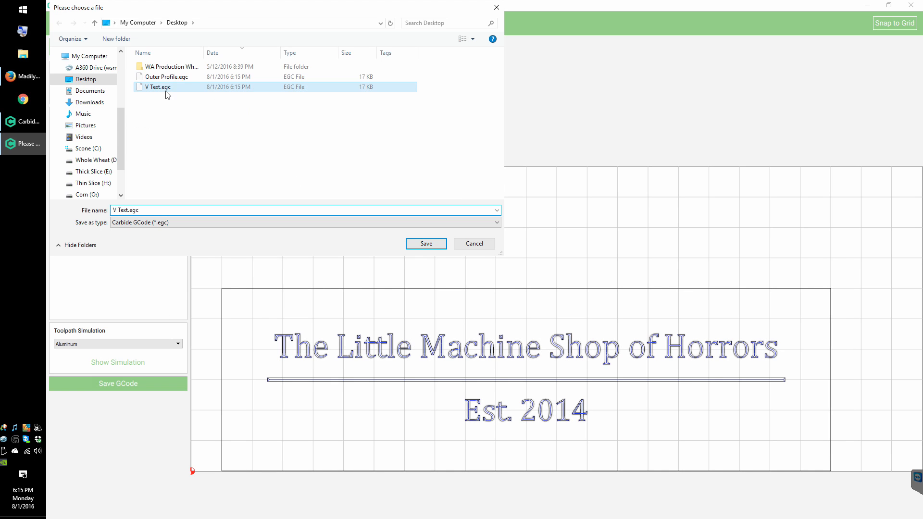